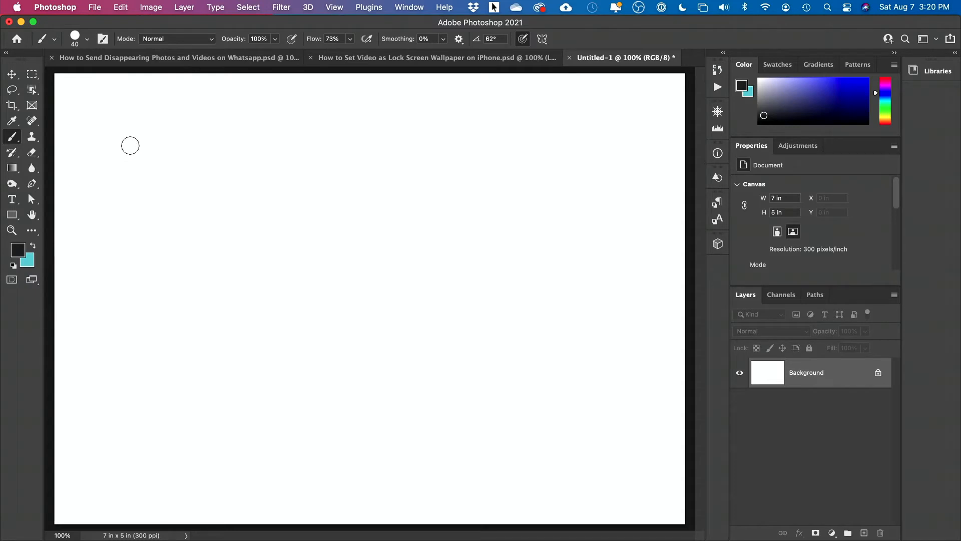
Step: Check the brush size and hardness, then set the foreground colour to bright blue
click(86, 38)
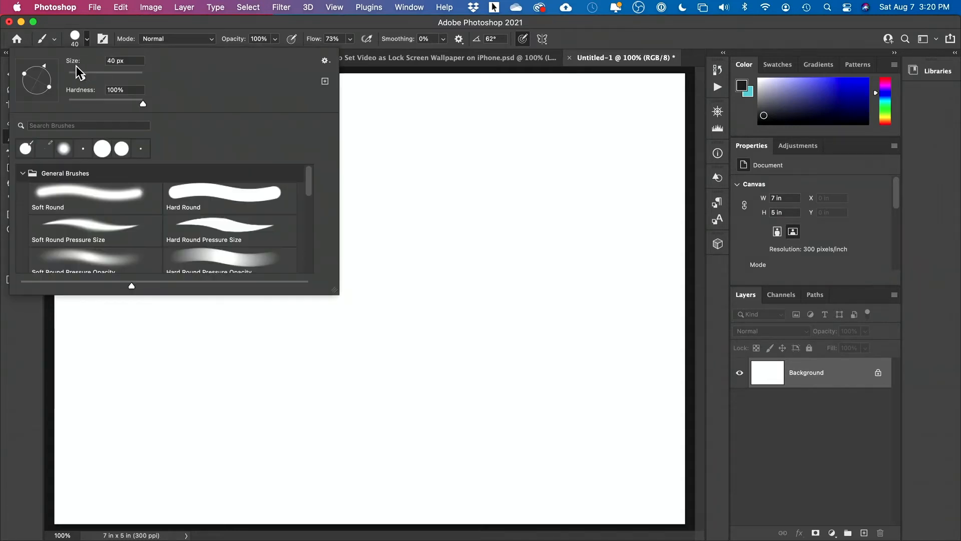
mouse_move(157, 100)
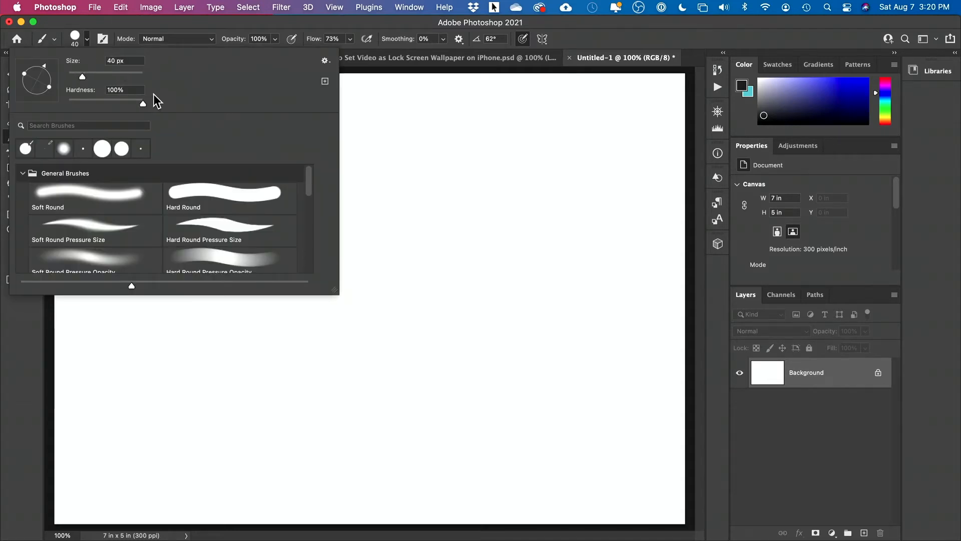
mouse_move(223, 193)
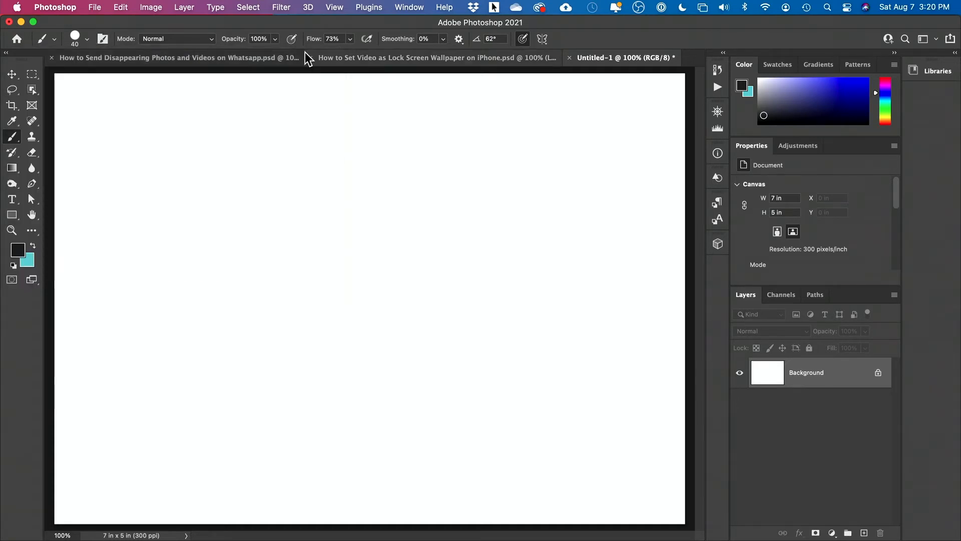
mouse_move(417, 48)
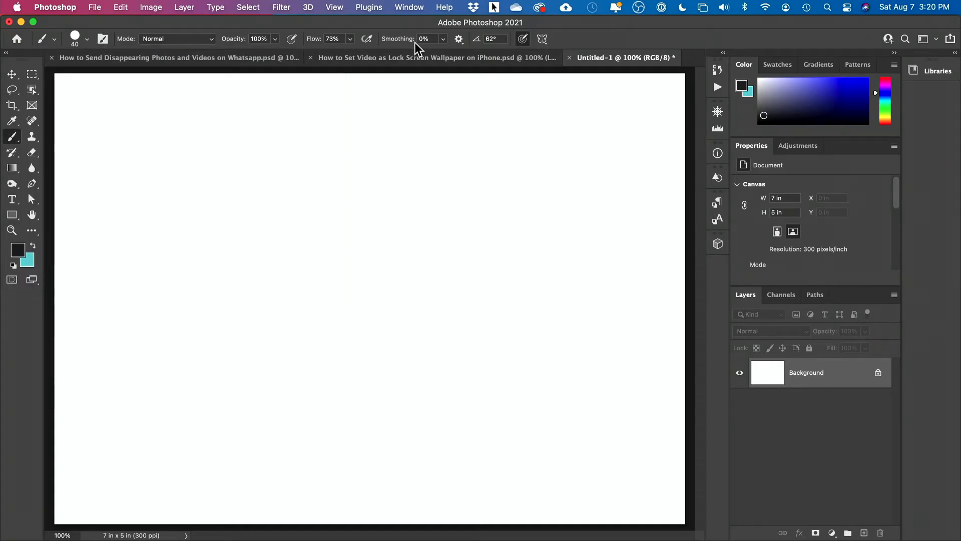
mouse_move(18, 249)
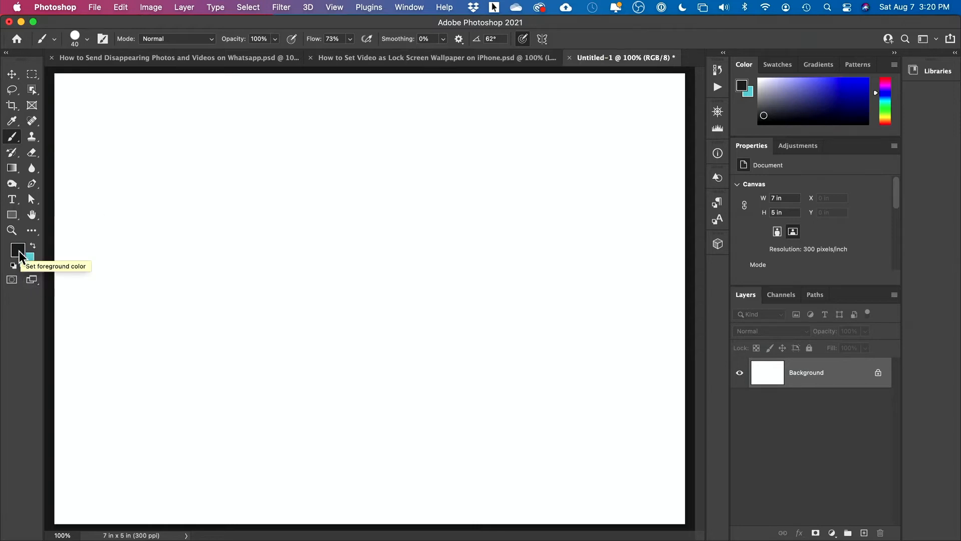
click(18, 249)
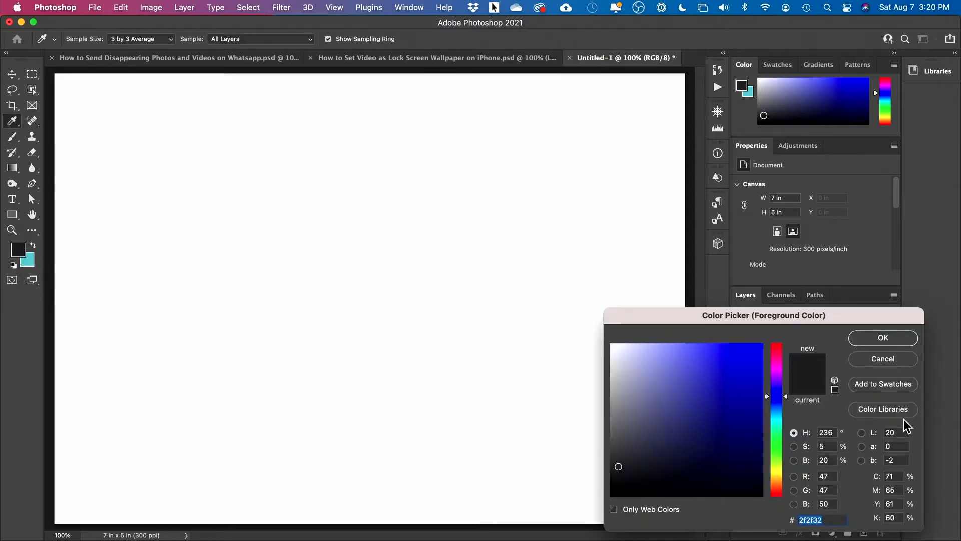
click(882, 337)
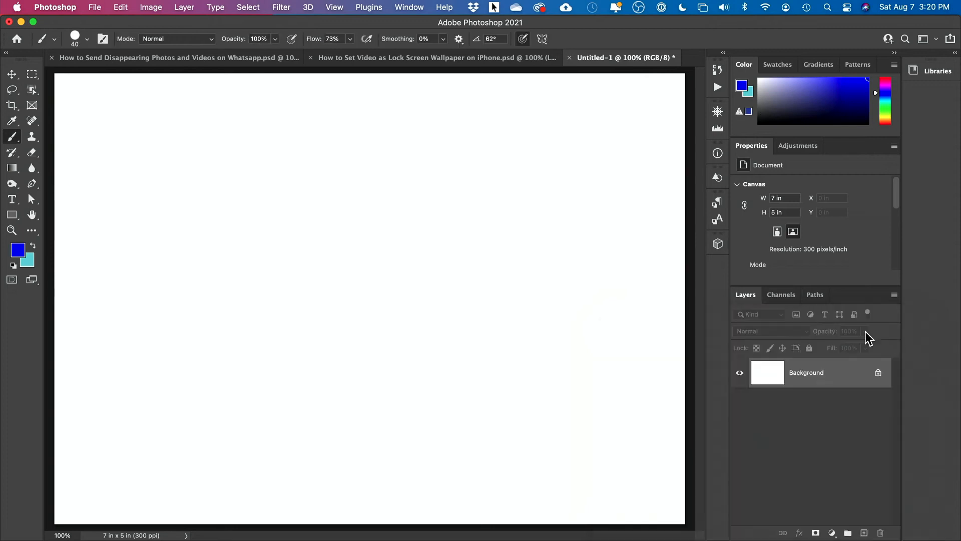
mouse_move(129, 210)
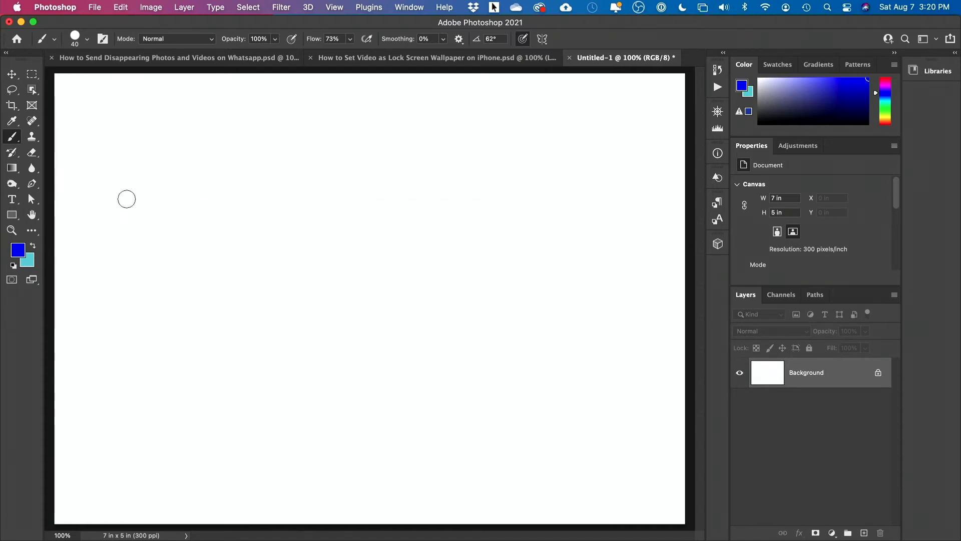
click(128, 199)
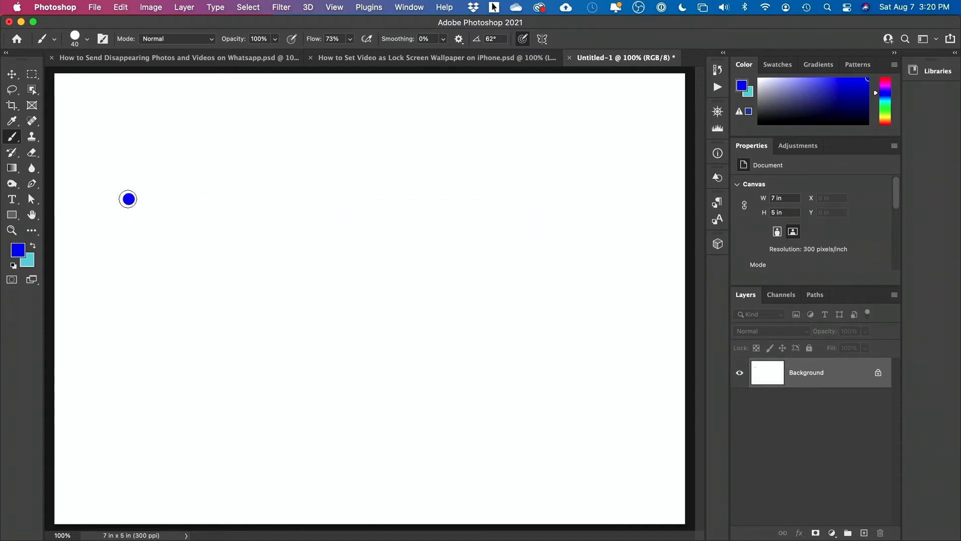
mouse_move(624, 293)
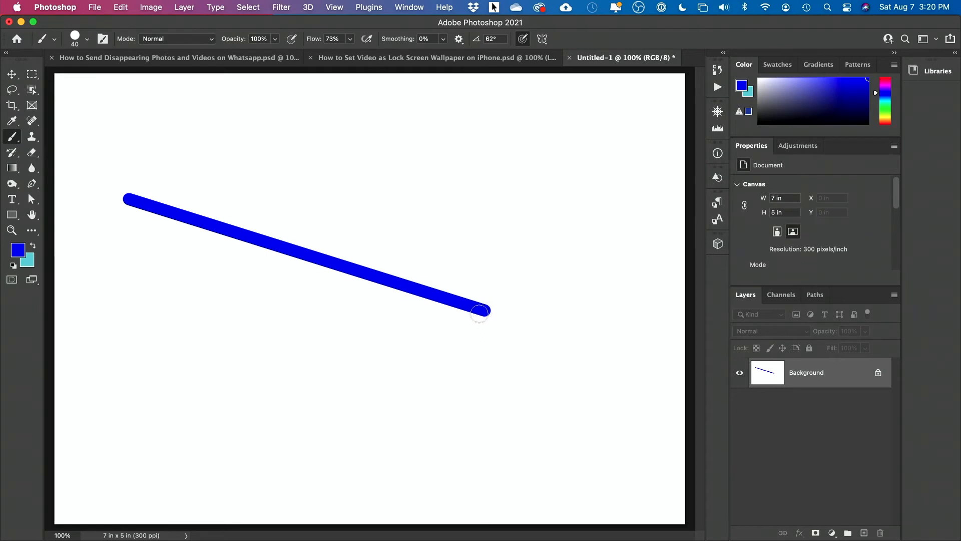
mouse_move(459, 265)
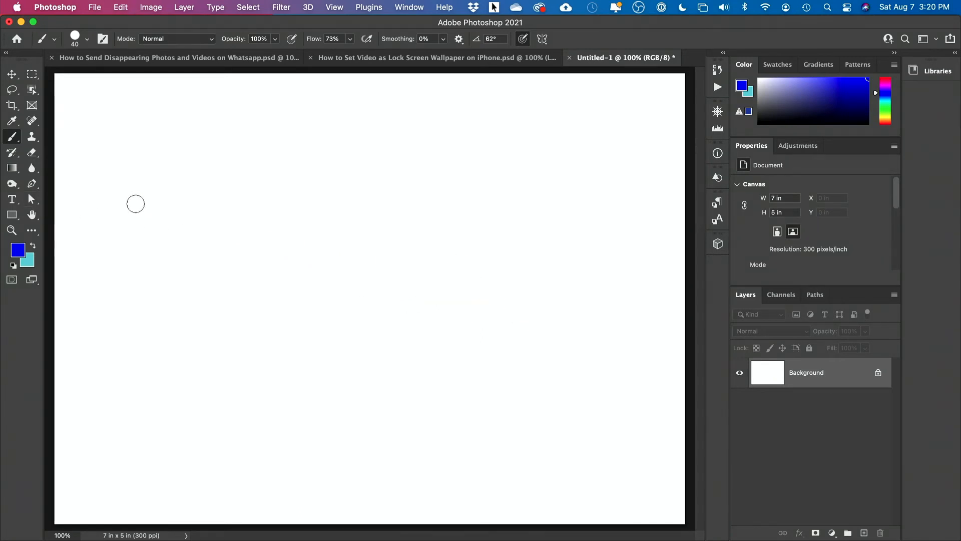
Step: Place a blue starting dot near the upper left for the horizontal line
click(136, 203)
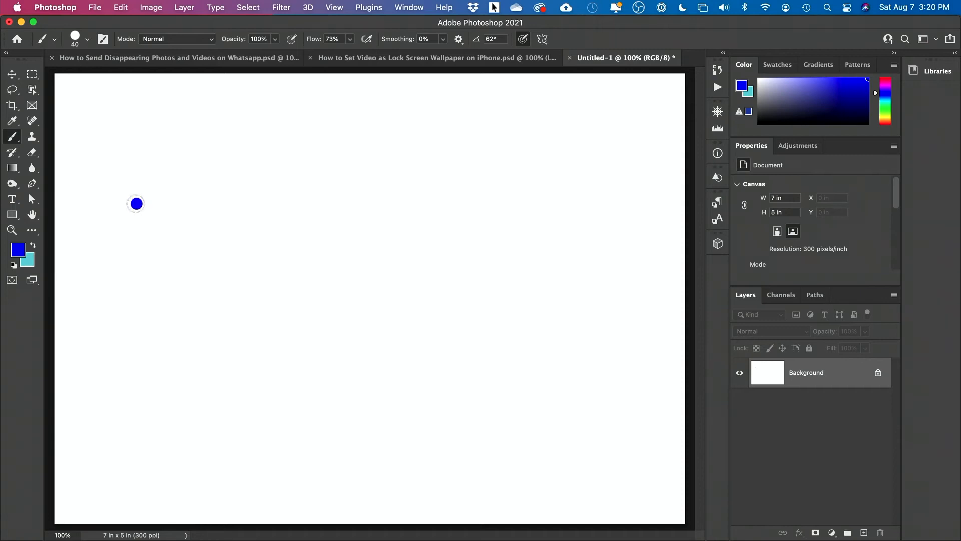
mouse_move(477, 117)
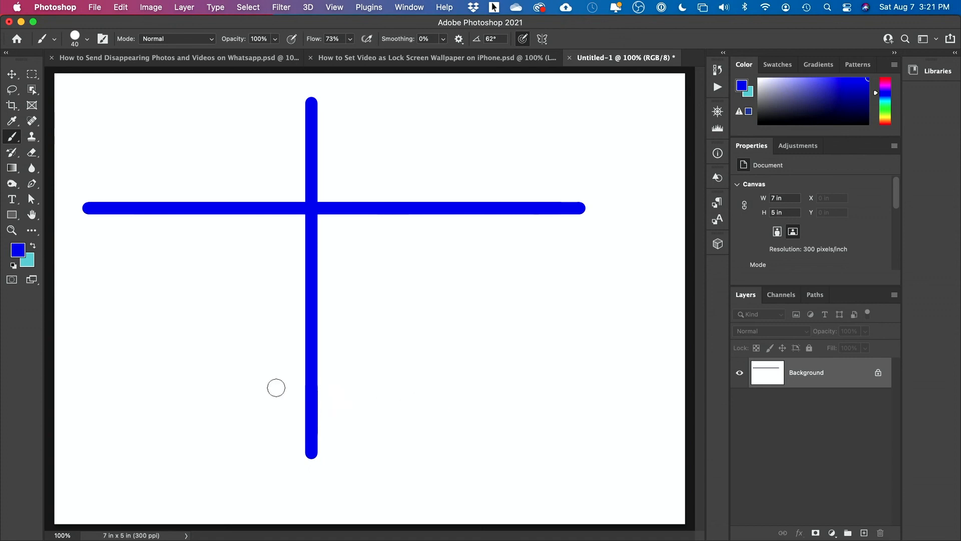
mouse_move(319, 414)
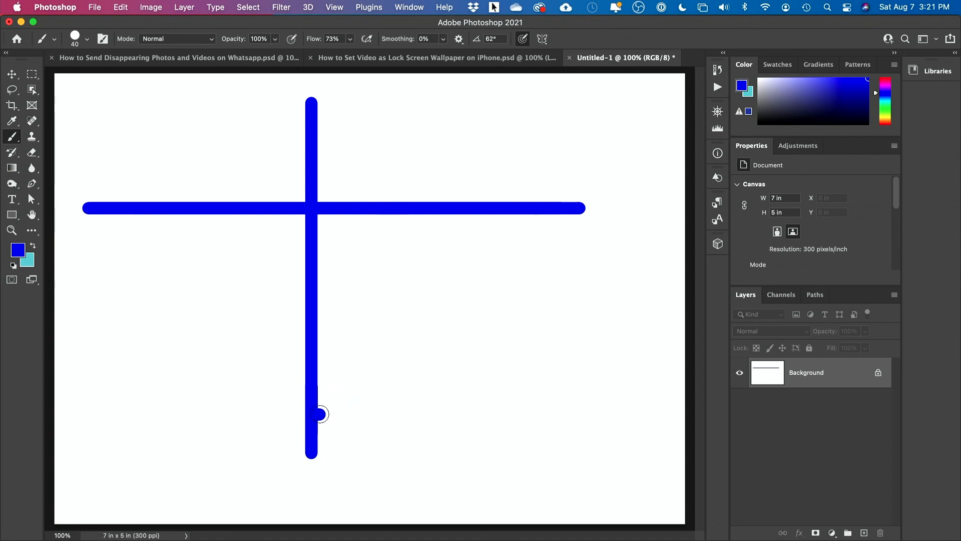